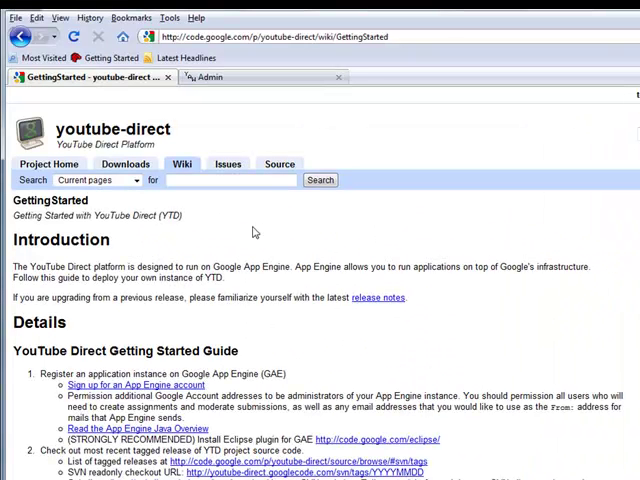
mouse_move(248, 228)
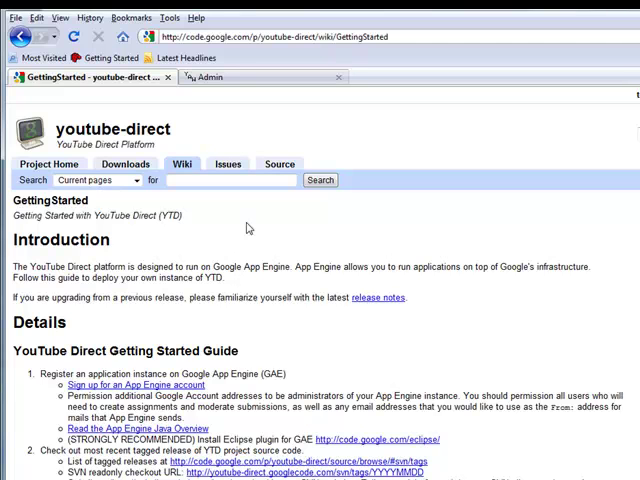
mouse_move(228, 82)
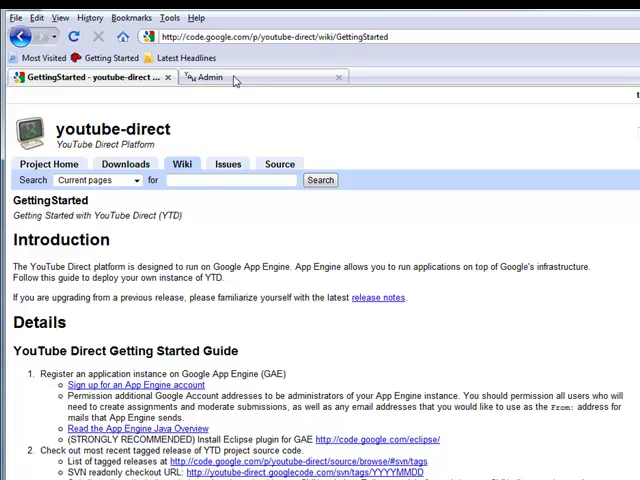
Show the YTD Admin submissions list with all 21 entries and their review statuses
click(216, 78)
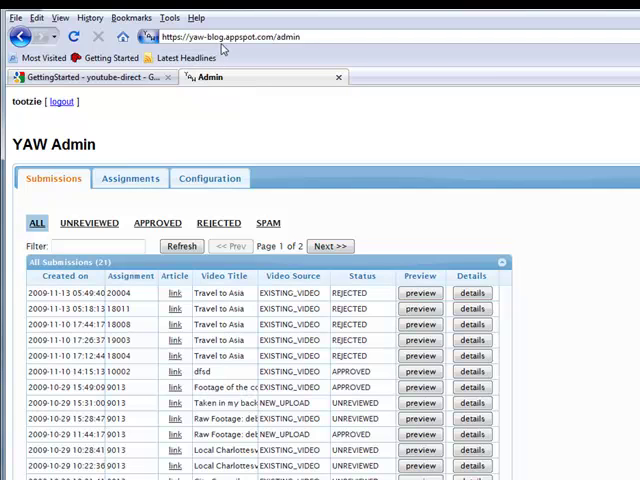
mouse_move(256, 48)
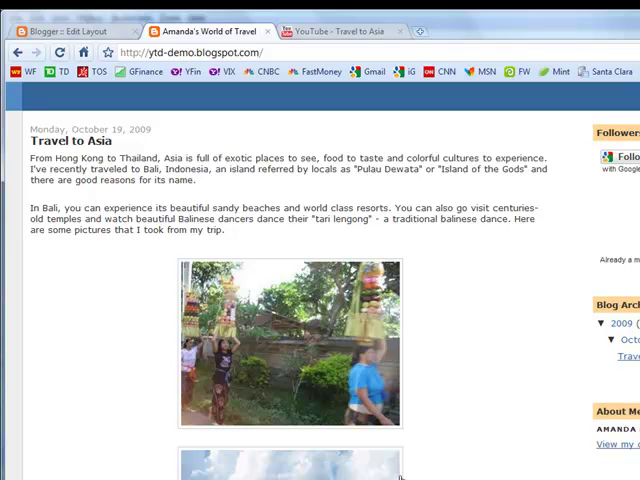
mouse_move(448, 356)
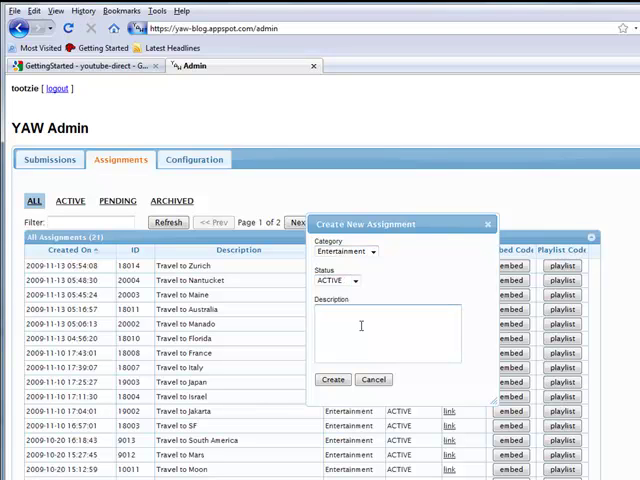
Create an active Entertainment assignment described as 'Travel to Asia'
text(Tr)
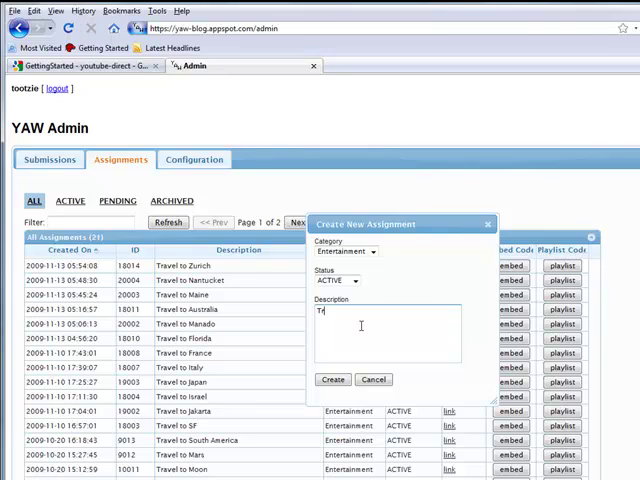
text(ravel to A)
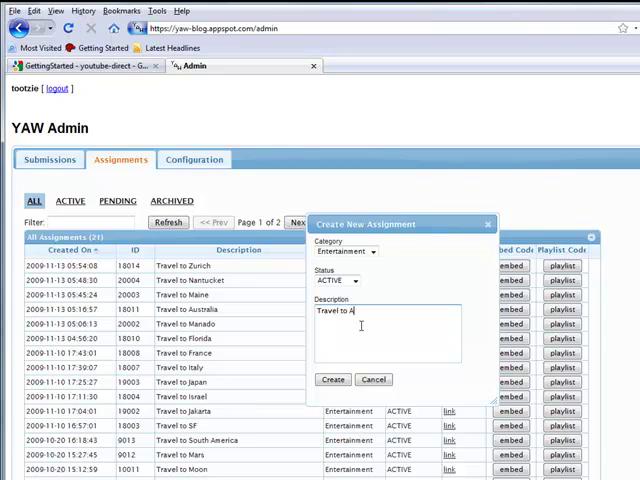
text(sia)
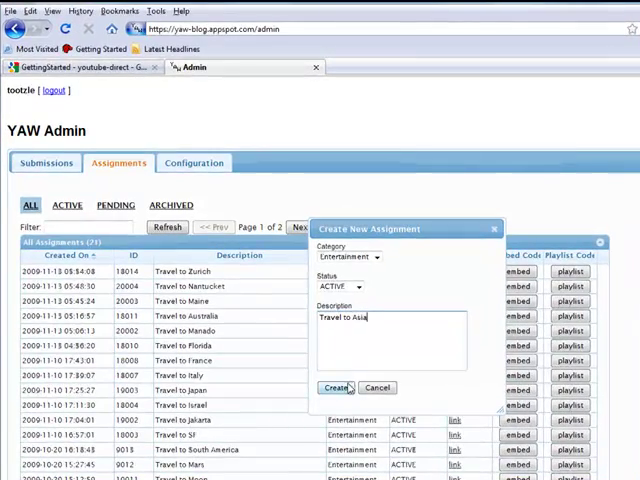
click(336, 388)
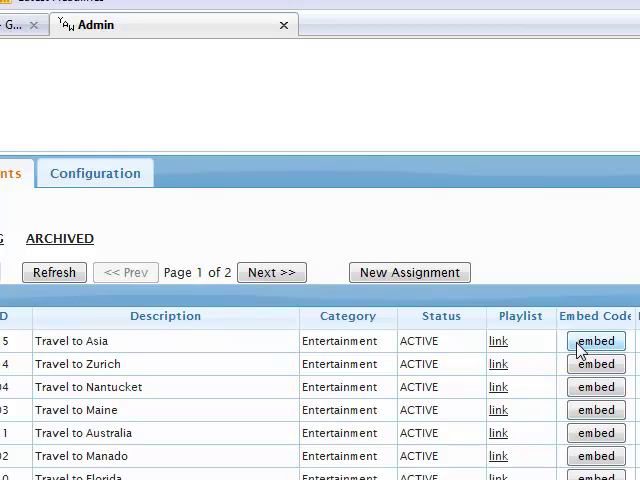
Add an HTML/JavaScript gadget titled 'YouTube Direct' with the Travel to Asia embed code and save it
click(596, 340)
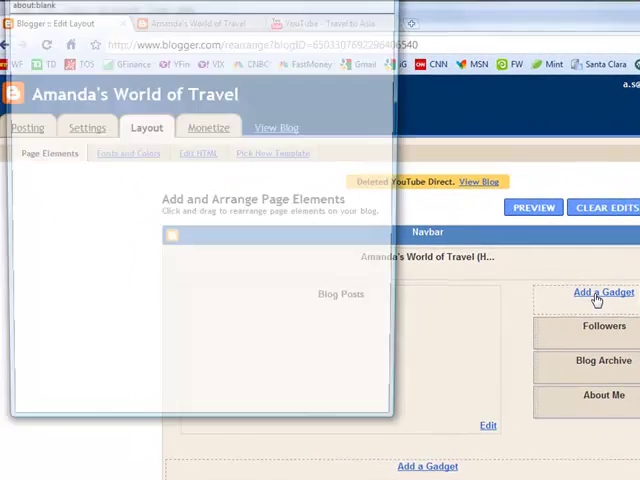
click(600, 292)
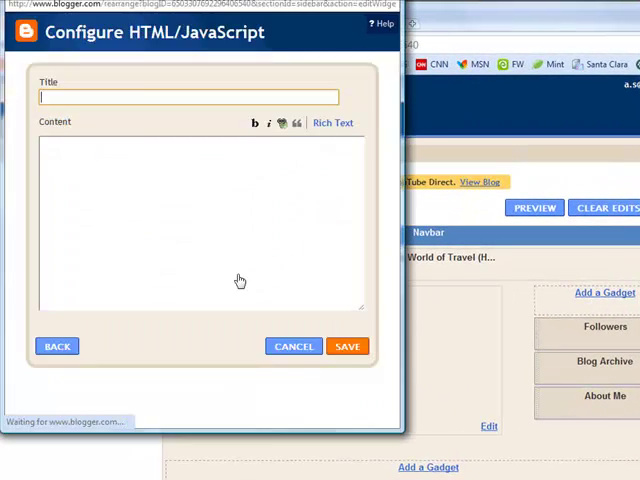
text(YouT)
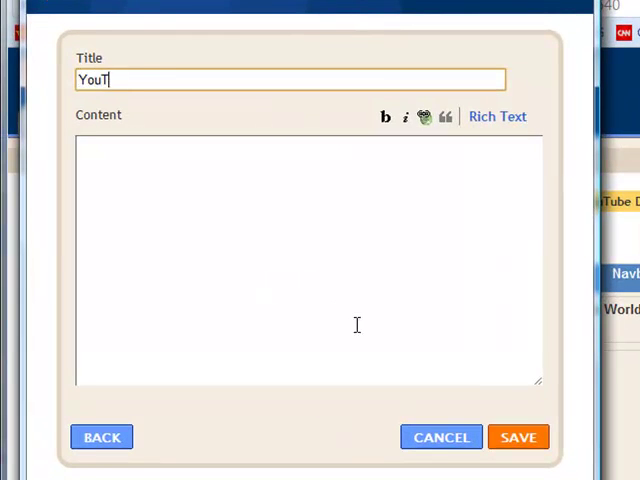
text(ube Direct)
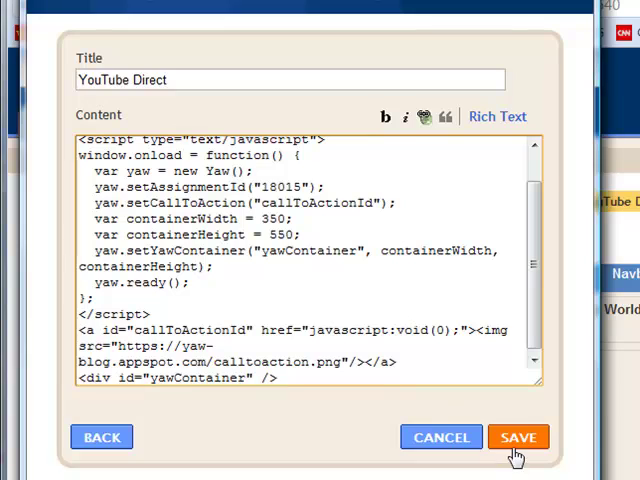
click(516, 436)
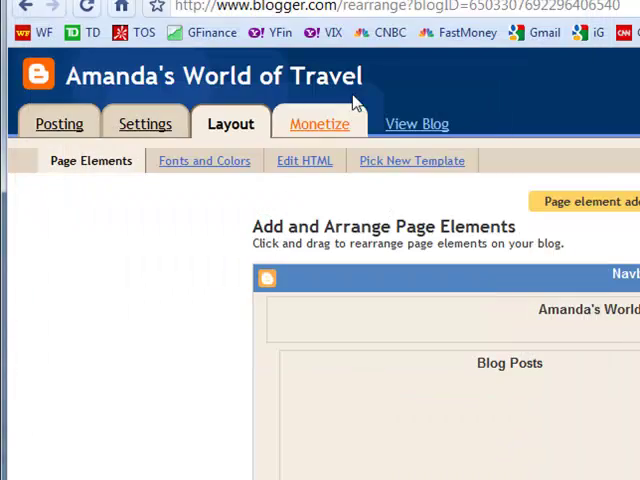
View the live blog and choose 'Submit an existing video' in the YouTube Direct gadget
click(416, 122)
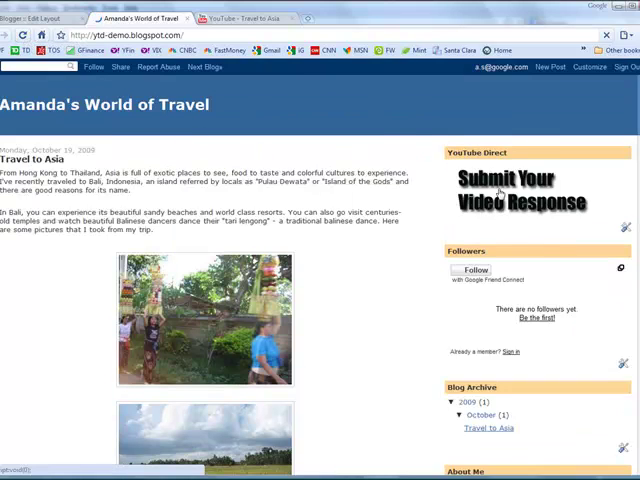
scroll(down, 3)
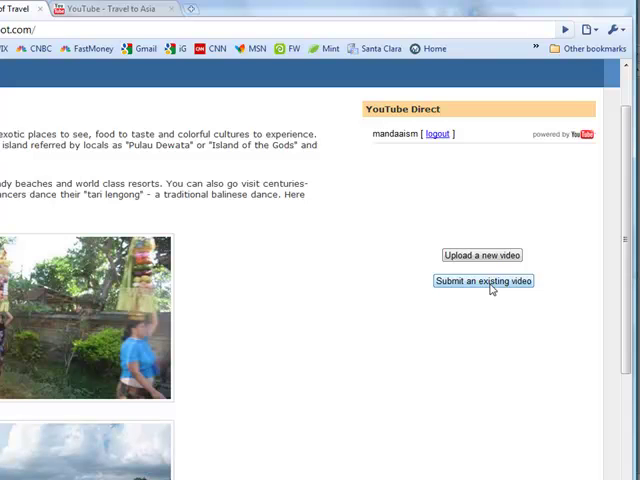
click(484, 280)
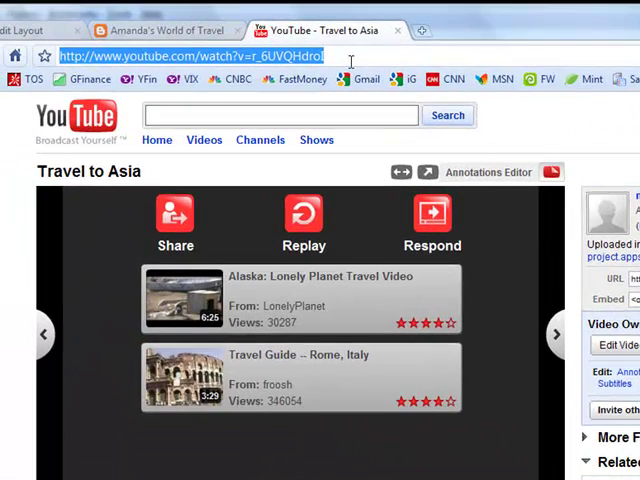
click(130, 12)
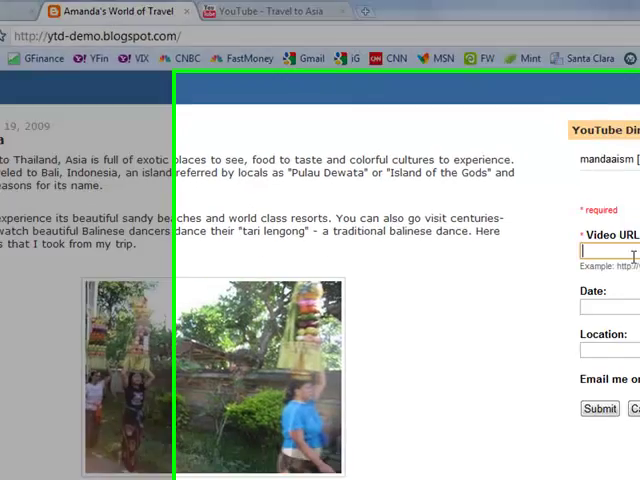
text(http://www.youtube.com/watch?v=r_6UVQHdroI)
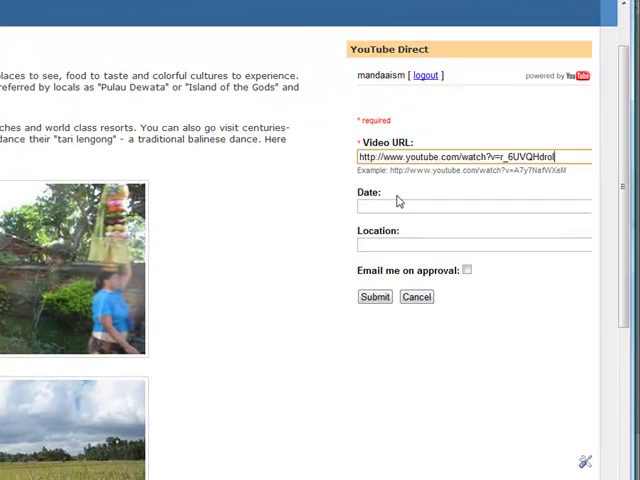
click(468, 206)
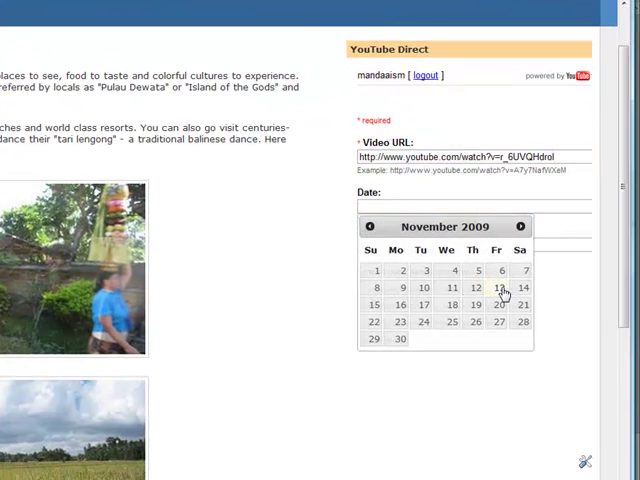
click(496, 288)
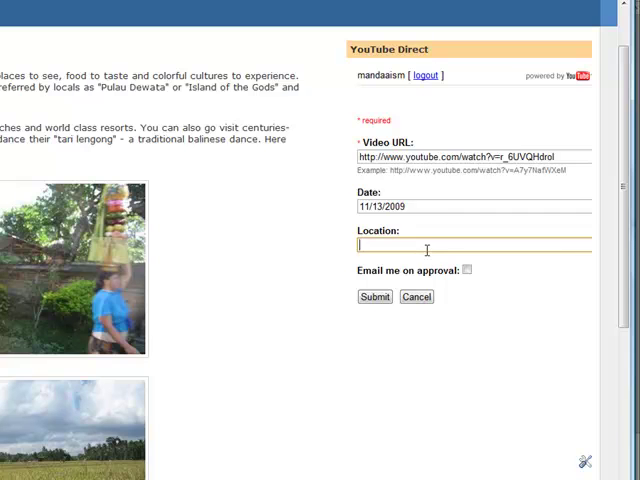
text(california)
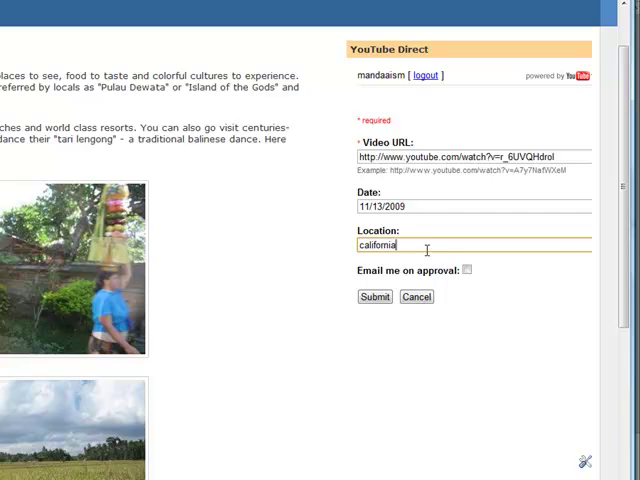
click(372, 296)
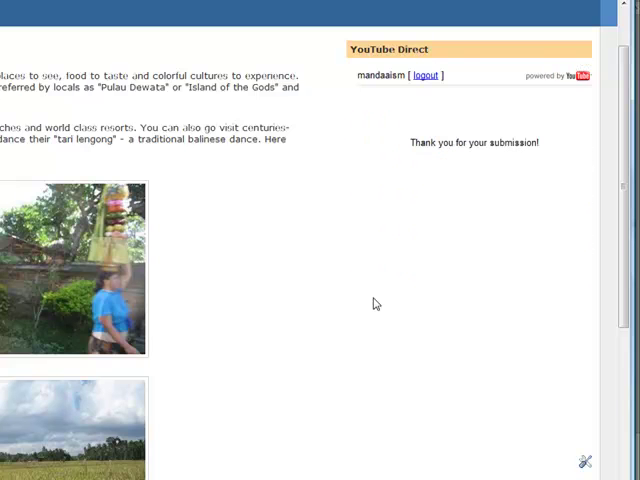
mouse_move(388, 280)
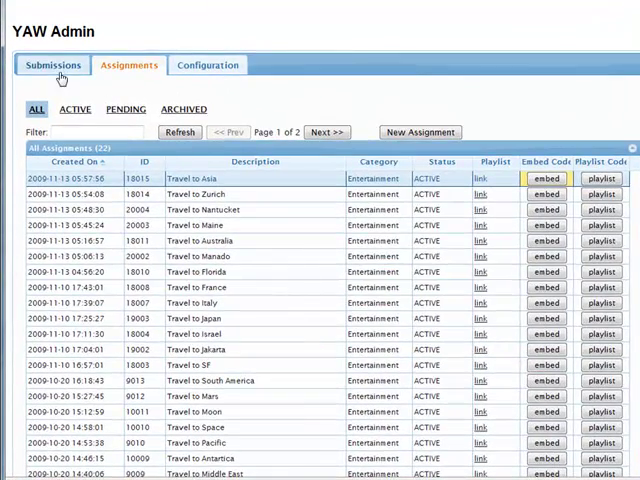
Refresh the Submissions list so the new unreviewed Travel to Asia entry appears at the top
click(52, 64)
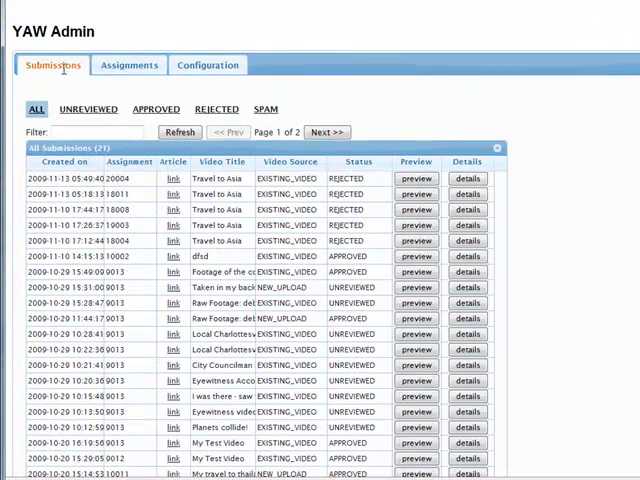
click(180, 132)
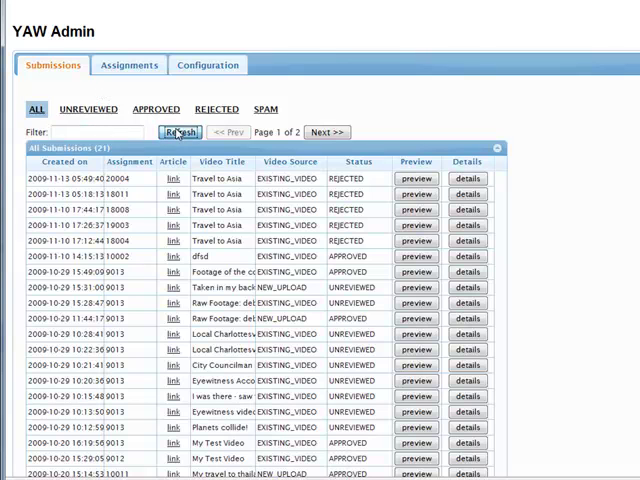
click(180, 132)
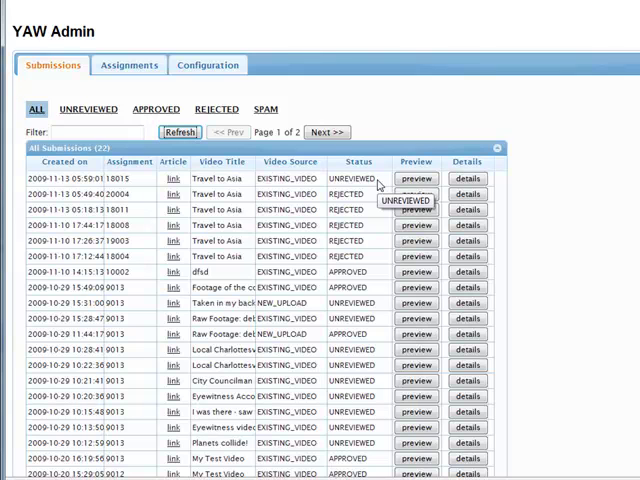
Preview the newest Travel to Asia submission, then set its moderation status to APPROVED
click(416, 178)
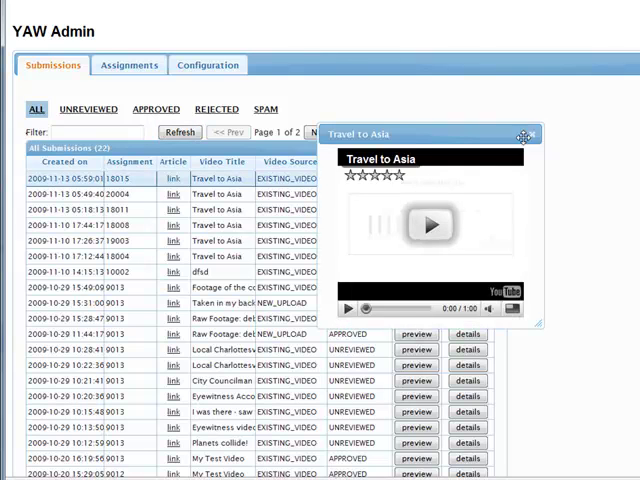
click(532, 132)
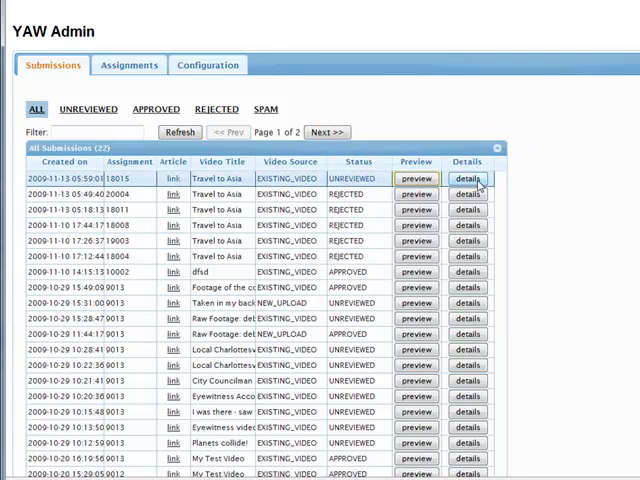
click(468, 180)
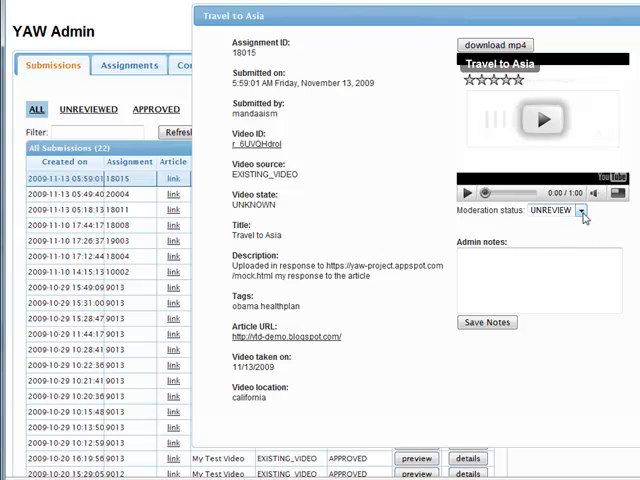
click(582, 210)
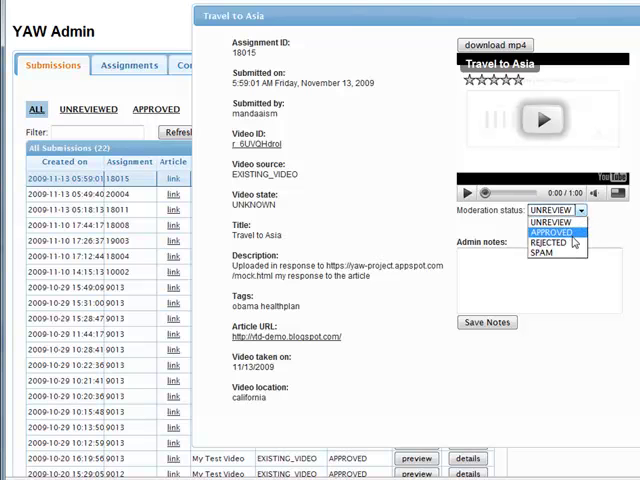
click(556, 232)
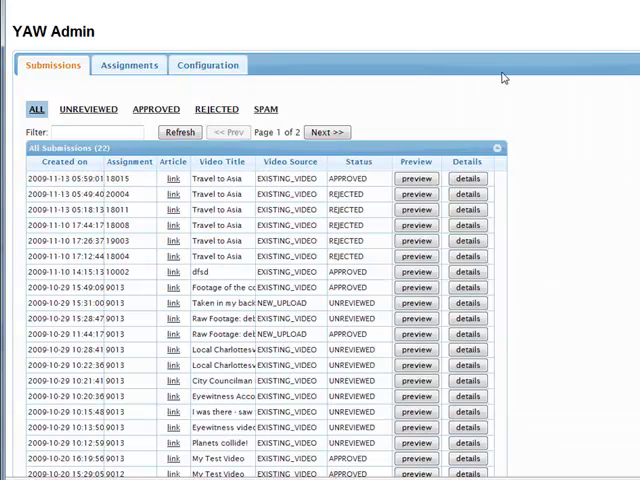
mouse_move(422, 118)
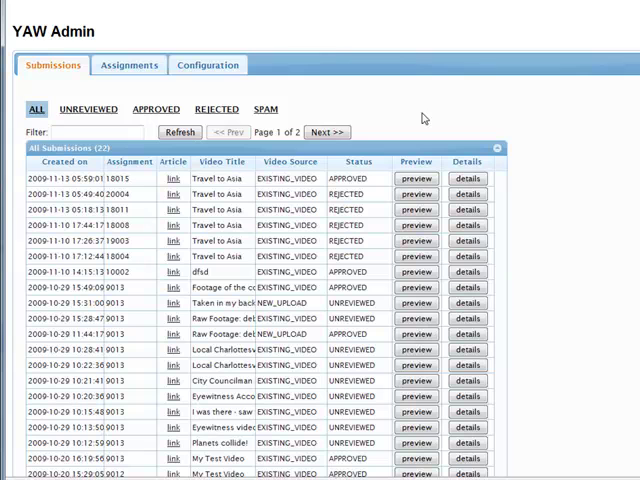
mouse_move(128, 64)
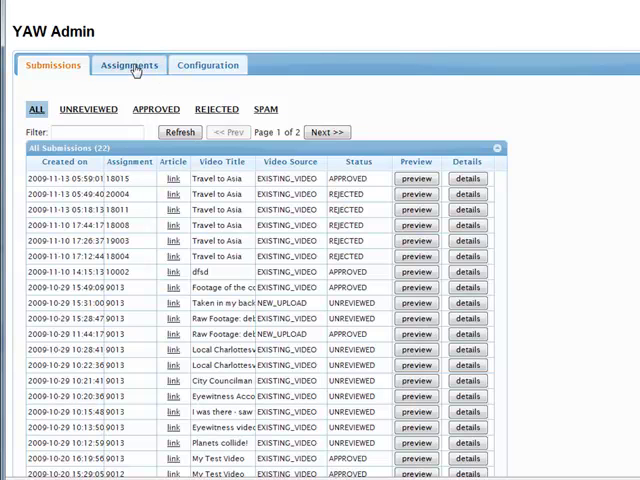
Start a new HTML/JavaScript gadget in the Blogger layout with title beginning 'Playl'
click(128, 64)
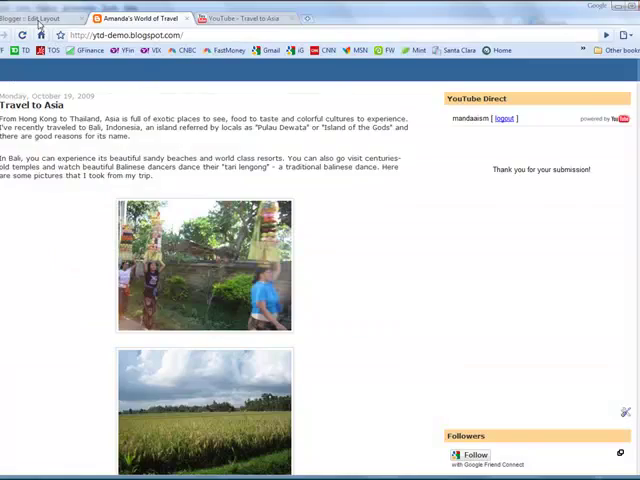
click(584, 280)
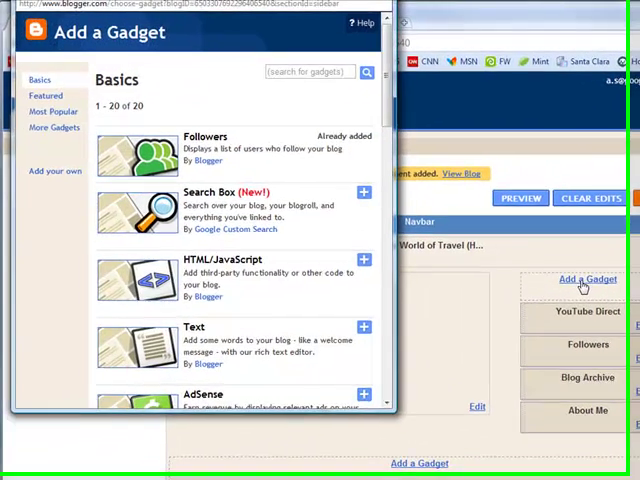
click(364, 260)
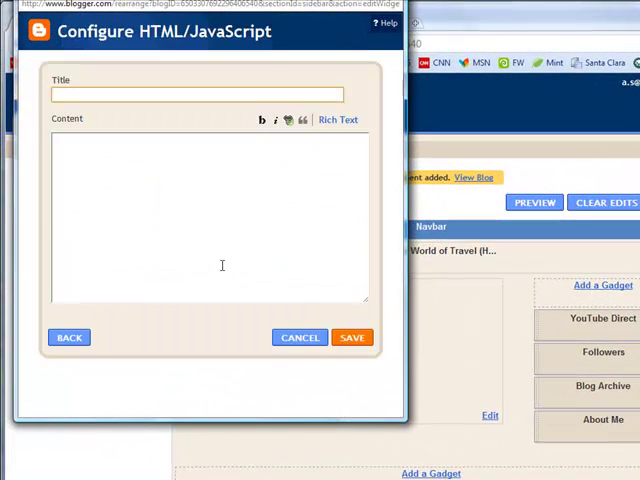
click(200, 92)
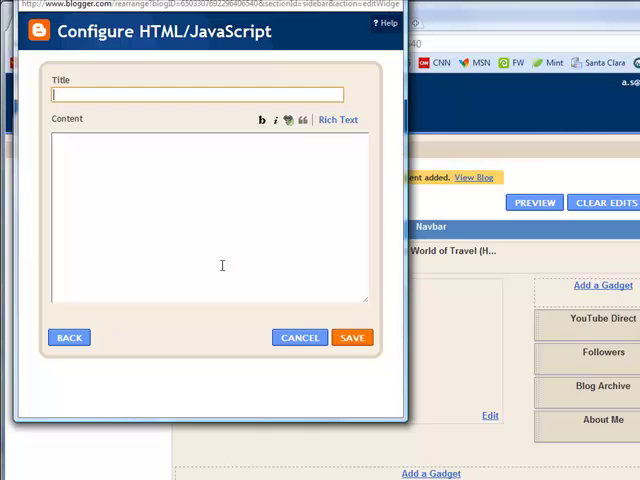
text(Playl)
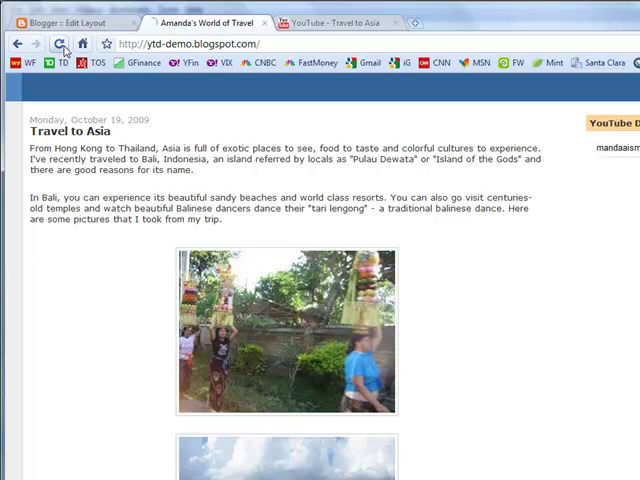
Show the youtube-direct project home page on code.google.com
click(60, 44)
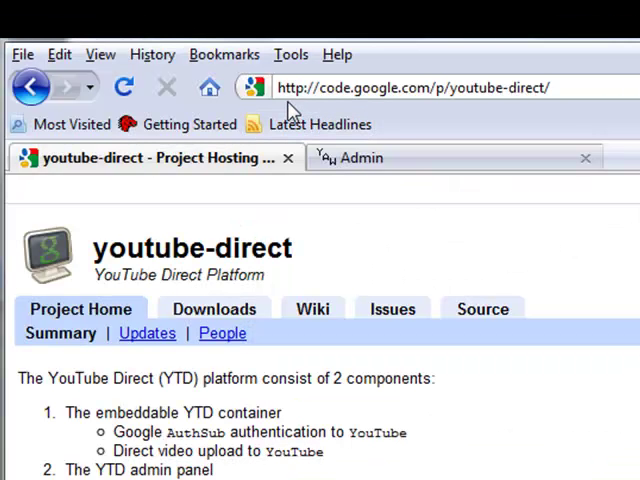
mouse_move(430, 110)
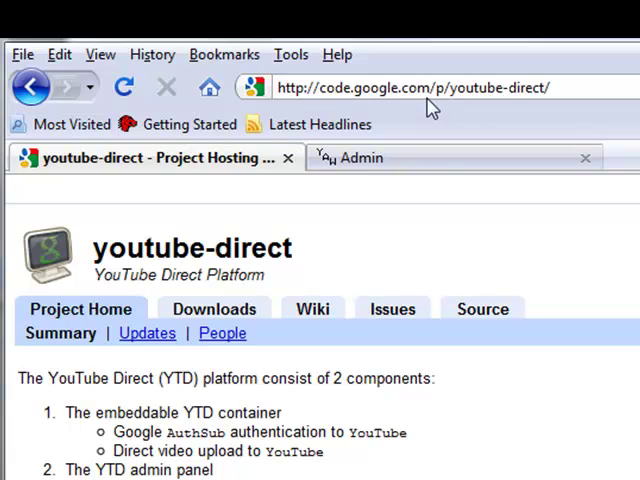